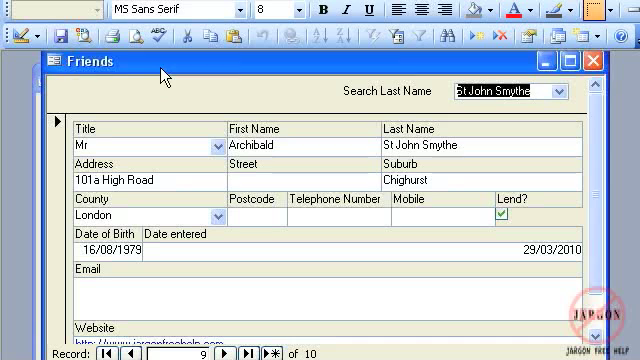
Bring the Friends form into focus to switch it to Design View
left_click(568, 90)
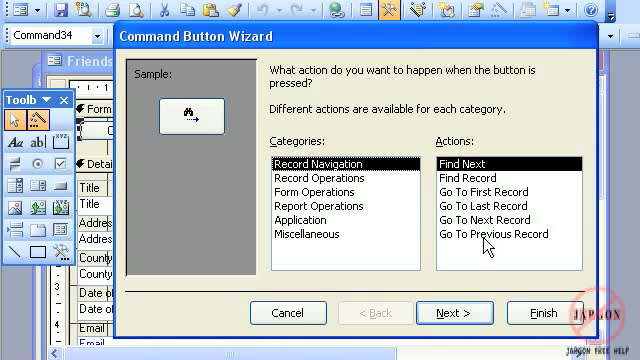
Pick the Add New Record action under Record Operations in the button wizard
left_click(481, 220)
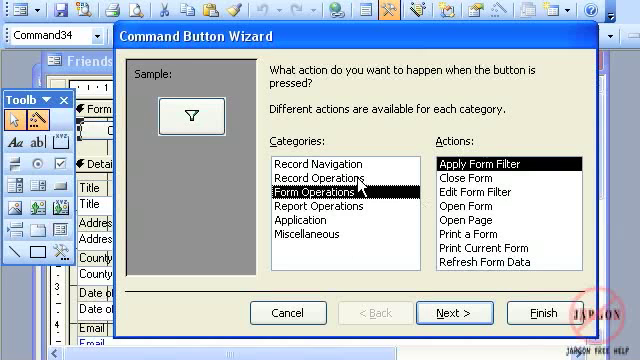
mouse_move(362, 190)
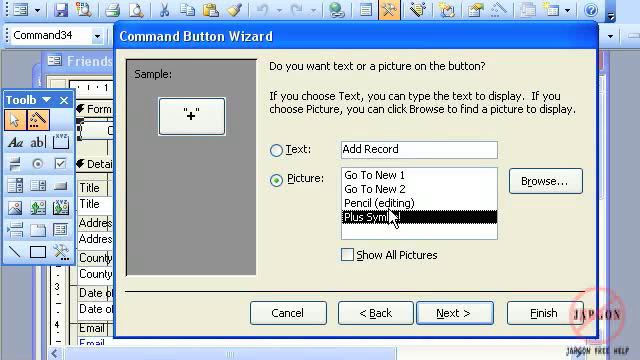
Preview the Plus Symbol picture and list all pictures before choosing the text caption
left_click(410, 203)
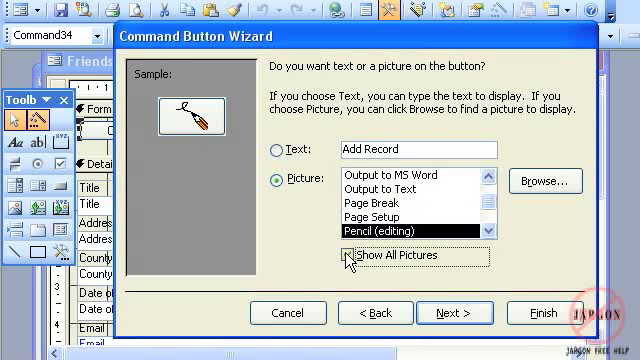
left_click(356, 255)
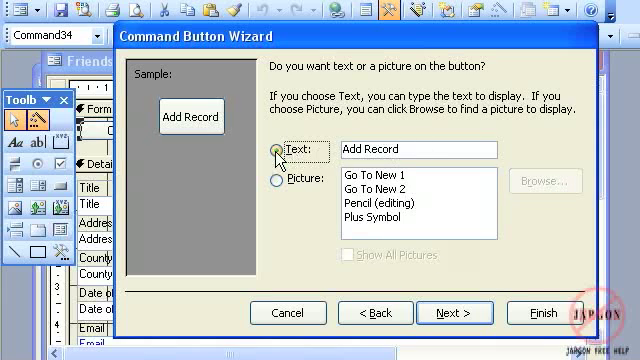
Switch the button to text and edit its caption to 'Add Friend'
left_click(421, 149)
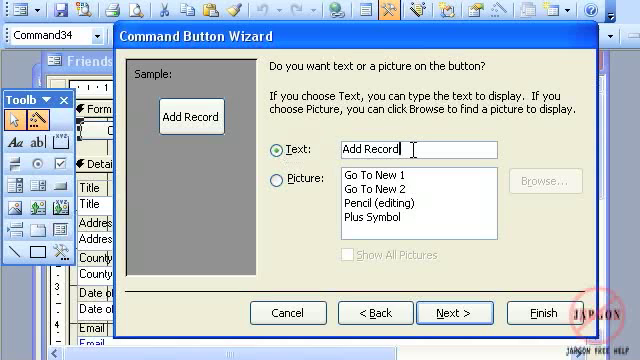
key("BackSpace")
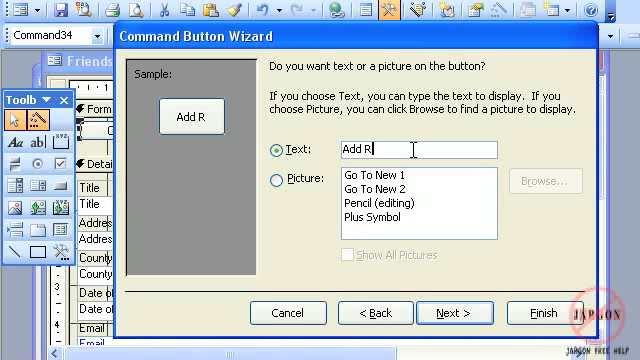
type("ew")
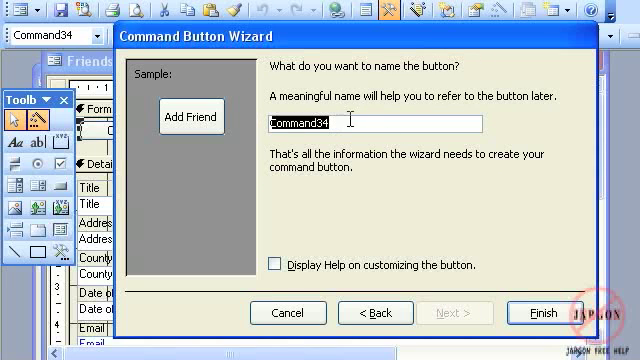
mouse_move(340, 168)
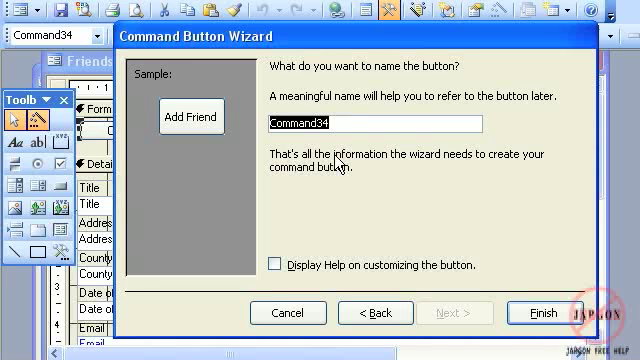
Replace Command34 with the name 'cmdAddFriend' and finish the wizard
type("c")
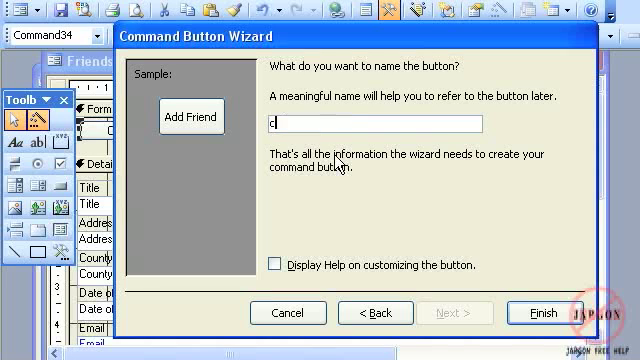
type("md")
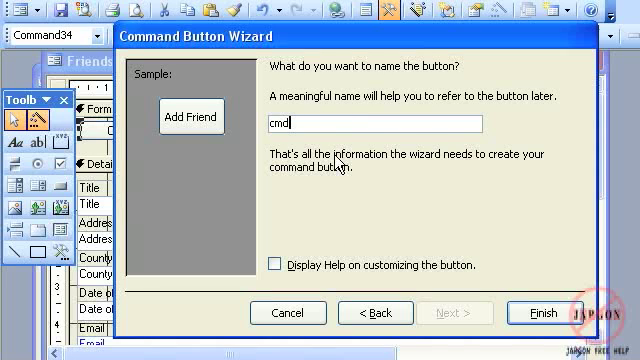
type("AddFre")
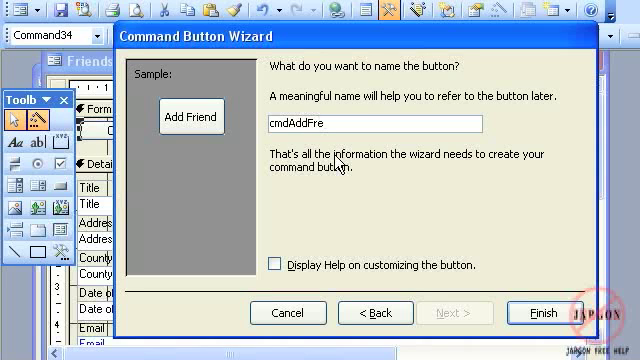
key("backspace")
type("iend")
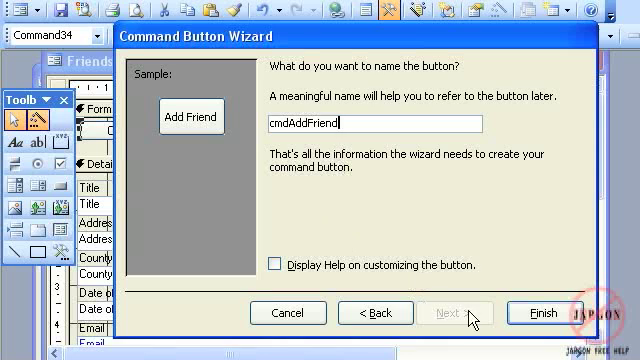
left_click(538, 312)
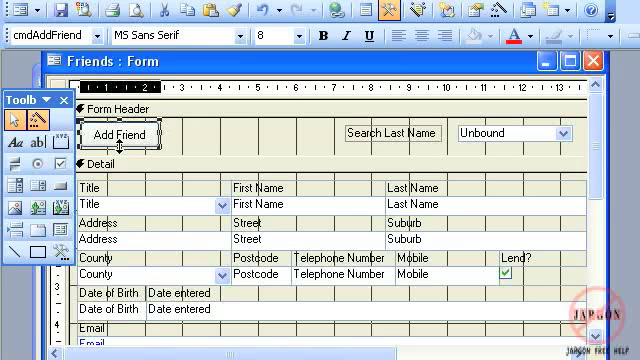
Select the Add Friend button before drawing a second header button
left_click(123, 135)
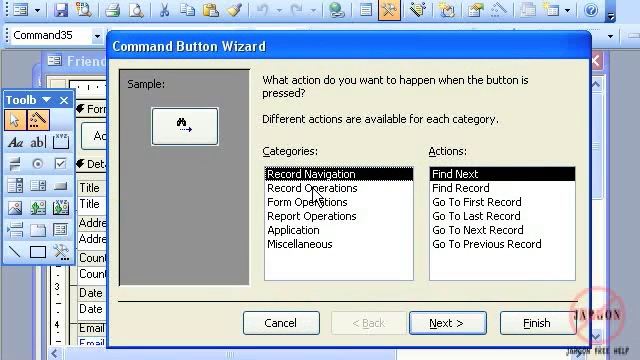
Choose a record operation, name the button 'cmdDelete', and finish the wizard
left_click(311, 201)
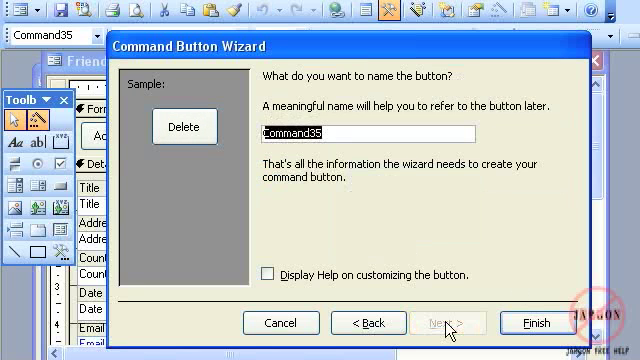
type("cmdd")
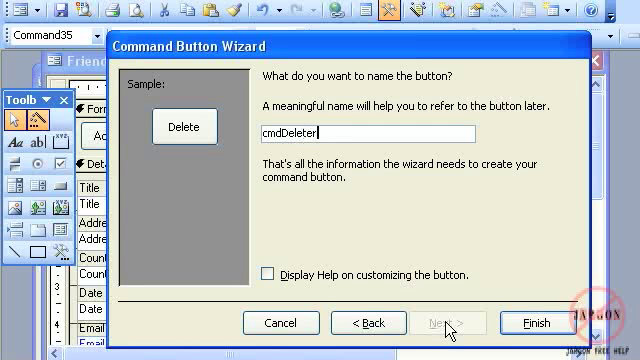
key("BackSpace")
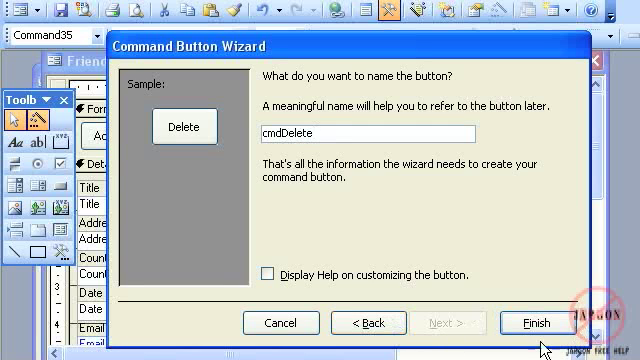
left_click(538, 323)
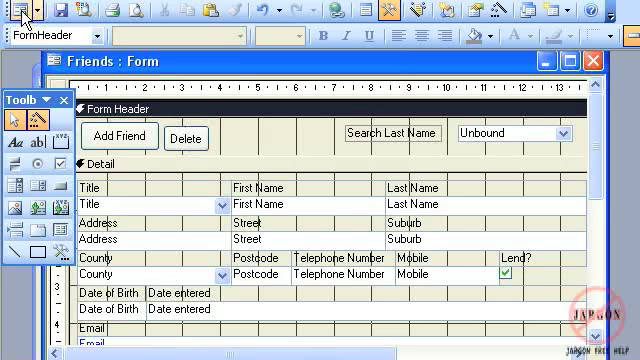
mouse_move(18, 16)
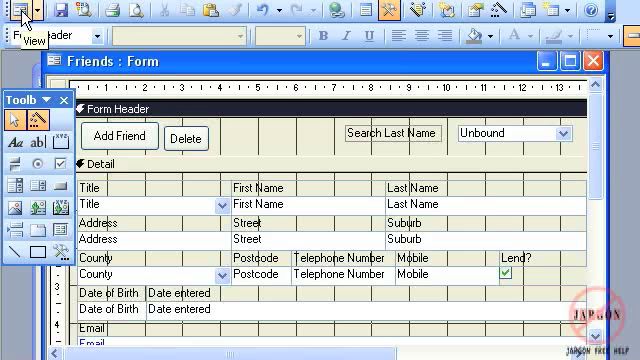
left_click(17, 10)
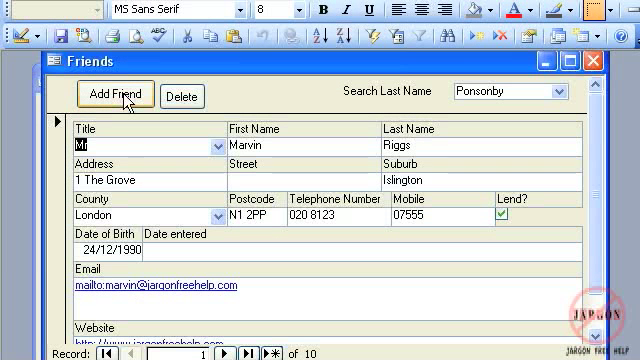
left_click(113, 95)
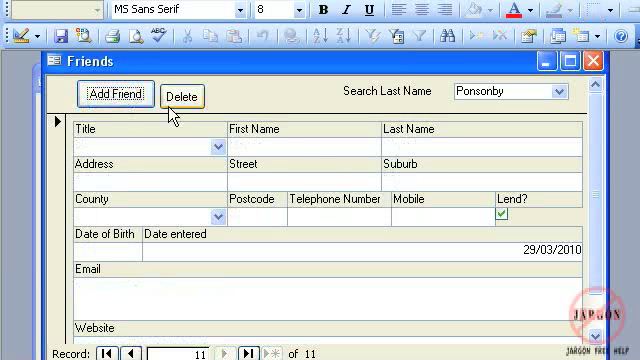
type("Gary")
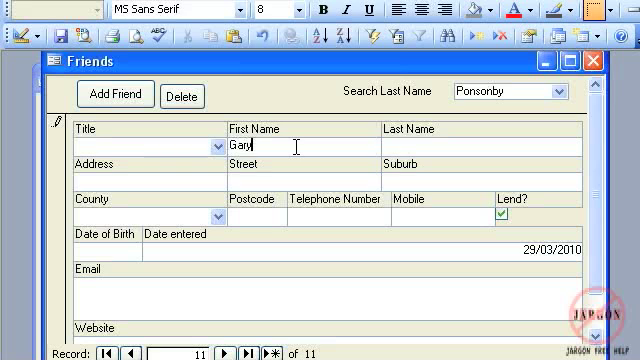
type("Schwartz")
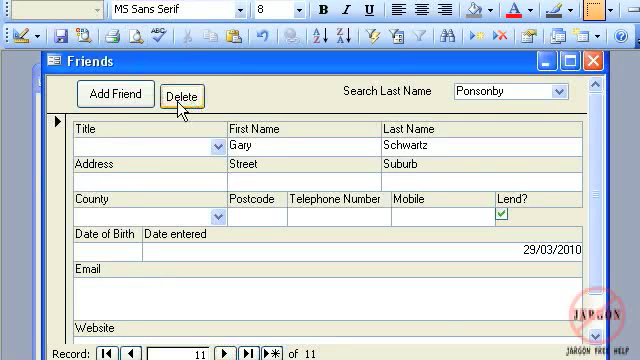
left_click(182, 95)
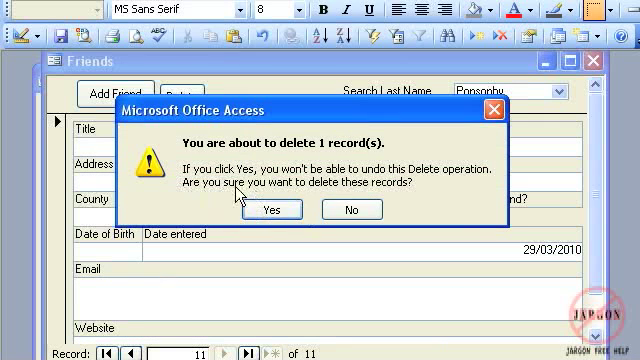
mouse_move(260, 209)
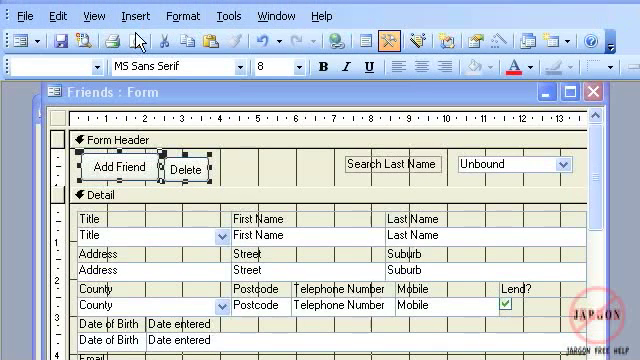
Use the Format options to match sizes and align the Add Friend and Delete buttons
left_click(183, 14)
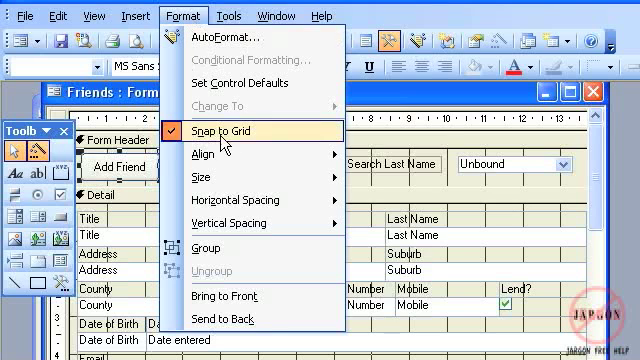
mouse_move(213, 159)
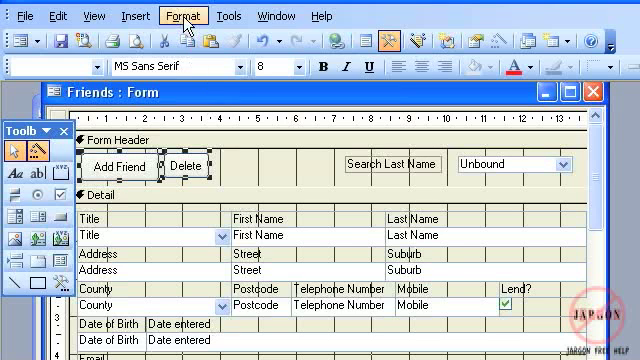
left_click(183, 15)
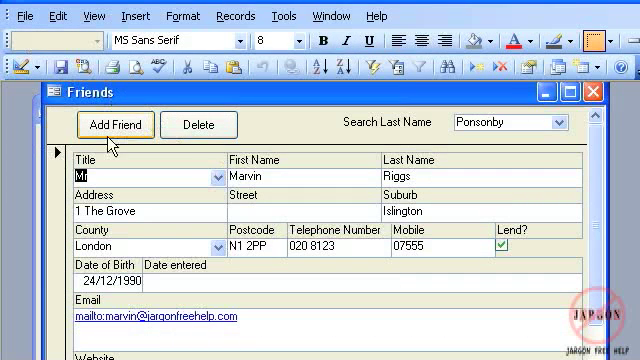
mouse_move(198, 124)
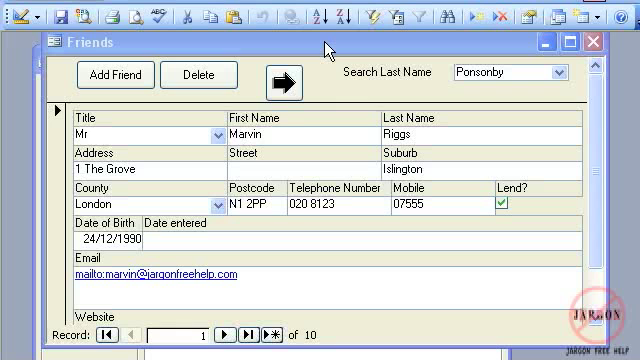
mouse_move(285, 83)
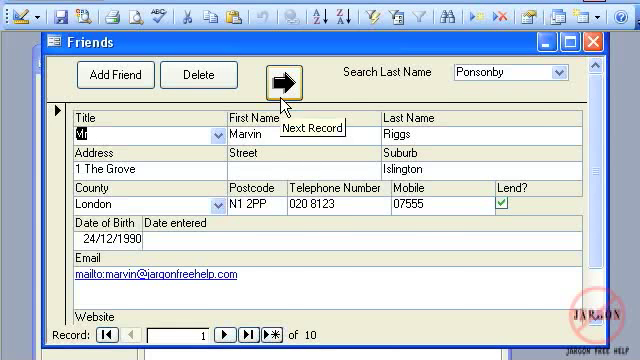